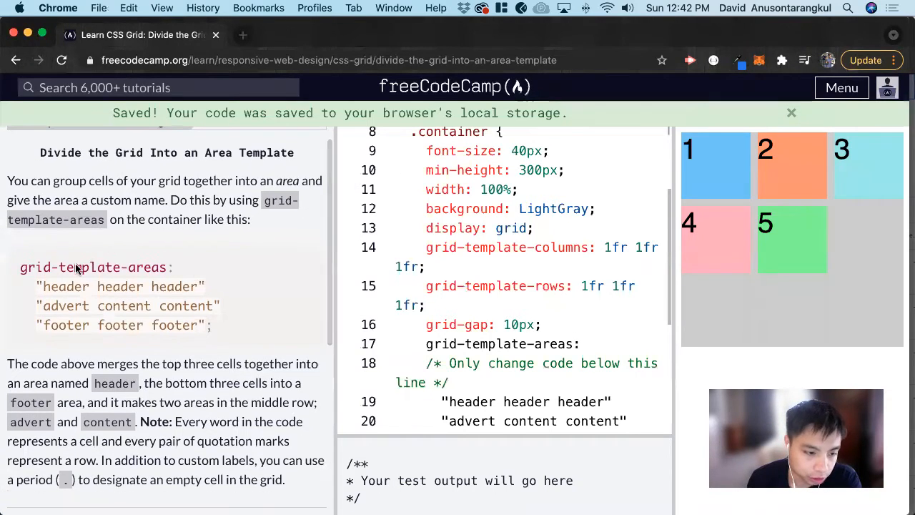
Read the challenge description, highlighting the grid-cell grouping phrase and example header words.
{"action": "double_click", "coordinate": [97, 267]}
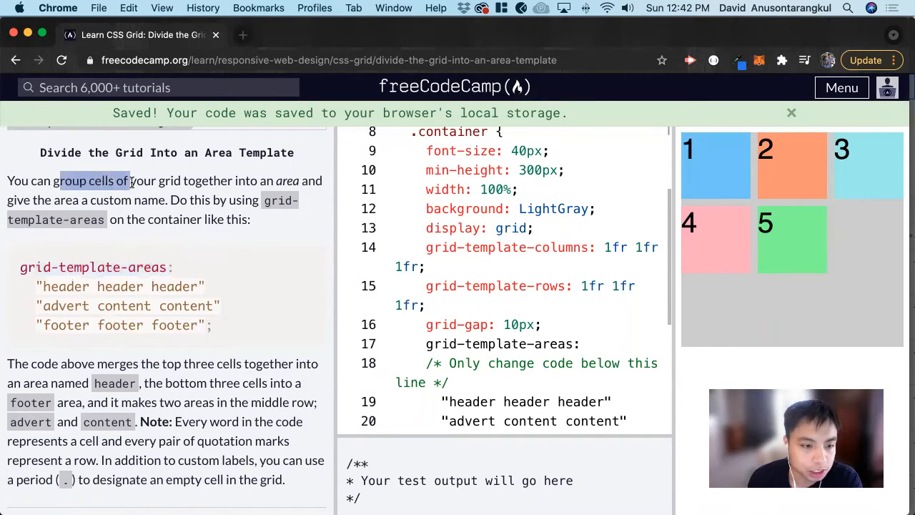
{"action": "left_click_drag", "start_coordinate": [130, 180], "coordinate": [257, 180]}
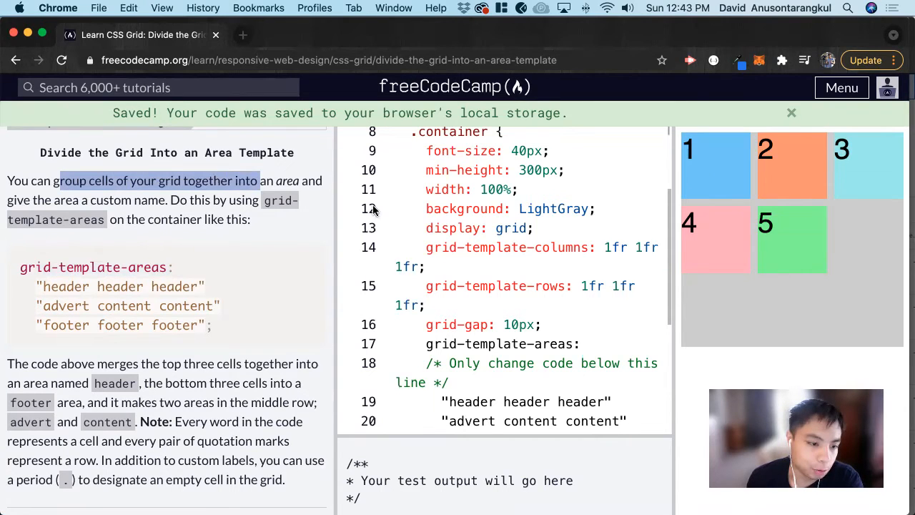
{"action": "scroll", "scroll_direction": "down", "scroll_amount": 3}
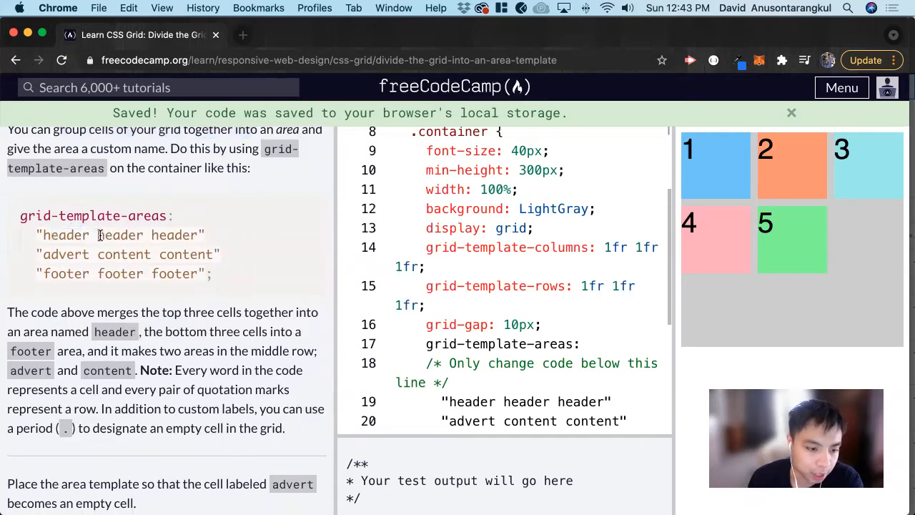
{"action": "double_click", "coordinate": [120, 234]}
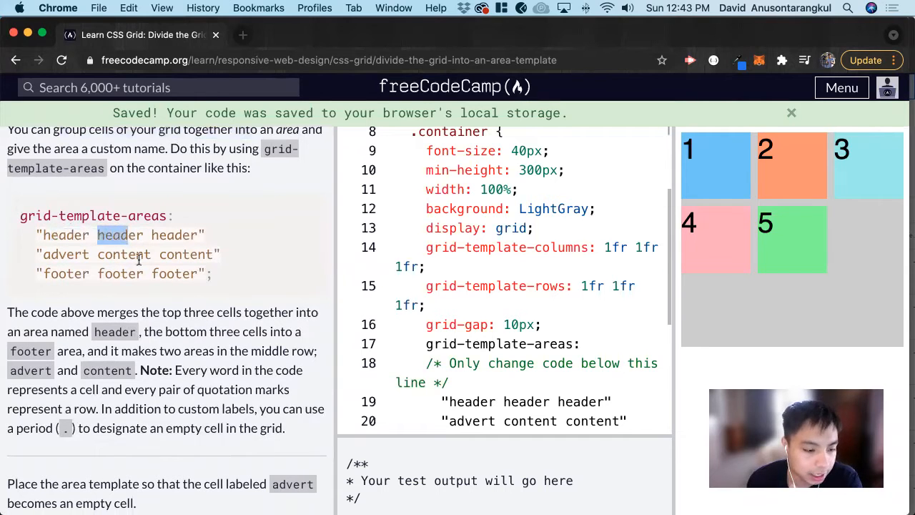
{"action": "scroll", "scroll_direction": "down", "scroll_amount": 3}
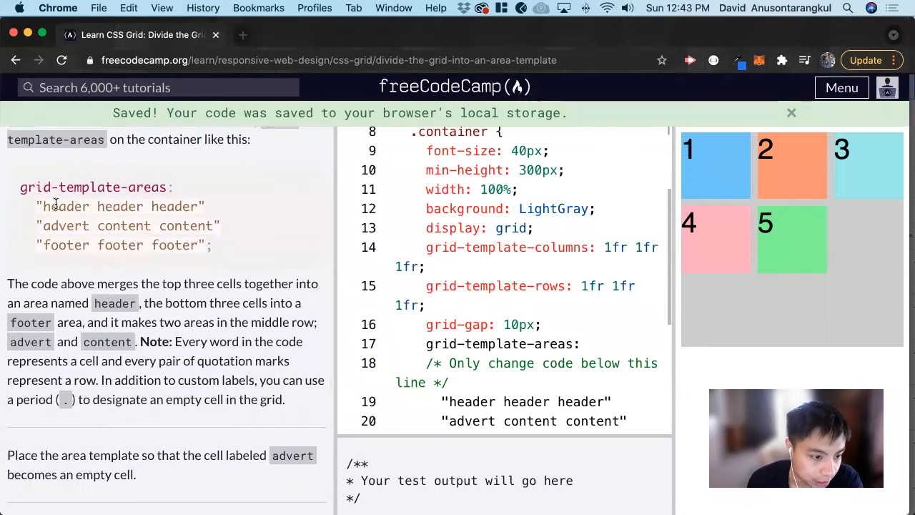
{"action": "double_click", "coordinate": [114, 206]}
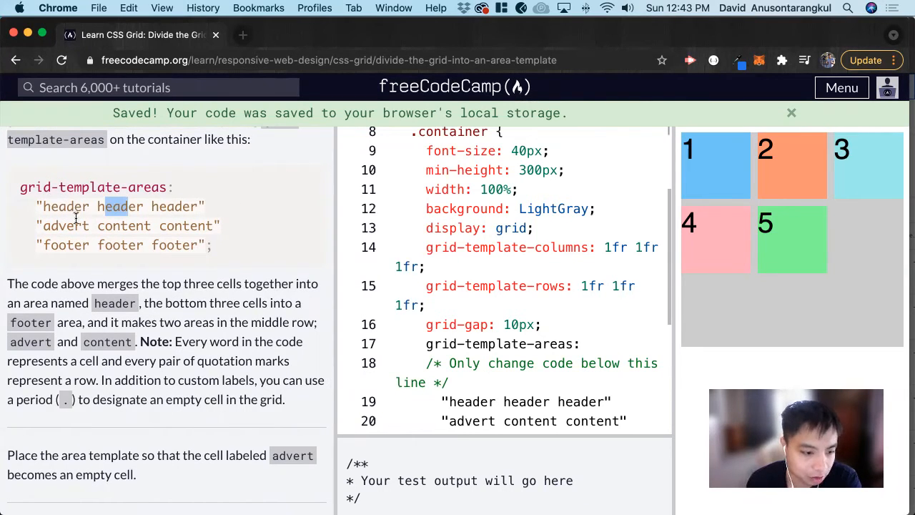
{"action": "double_click", "coordinate": [63, 225]}
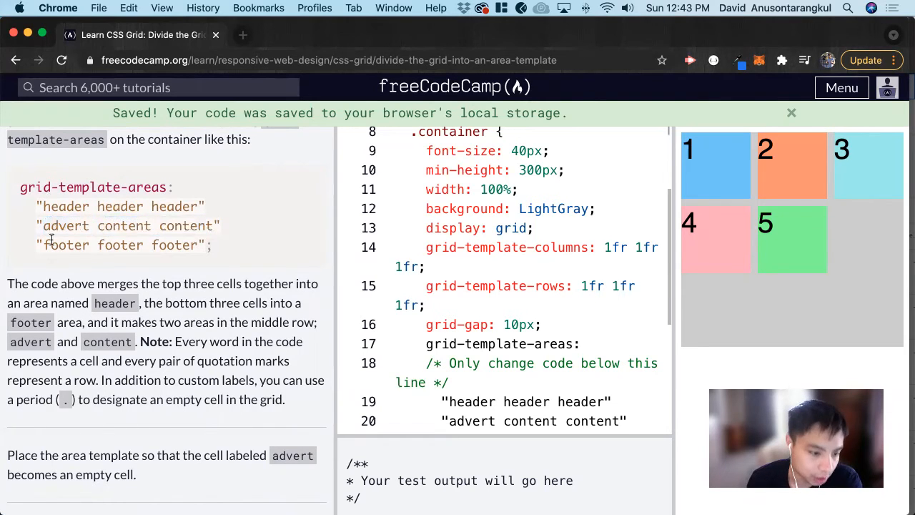
{"action": "scroll", "scroll_direction": "down", "scroll_amount": 3}
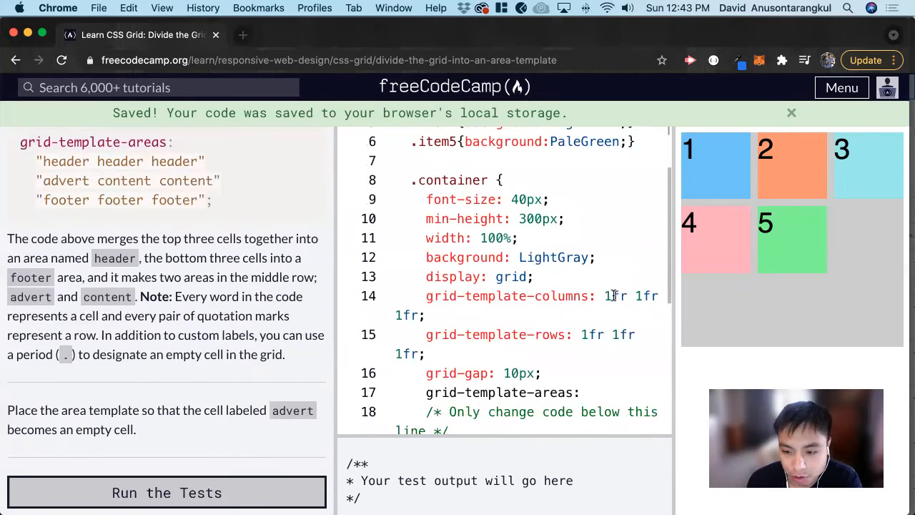
Replace 'advert' on line 20 with a period and run the tests.
{"action": "scroll", "scroll_direction": "down", "scroll_amount": 3}
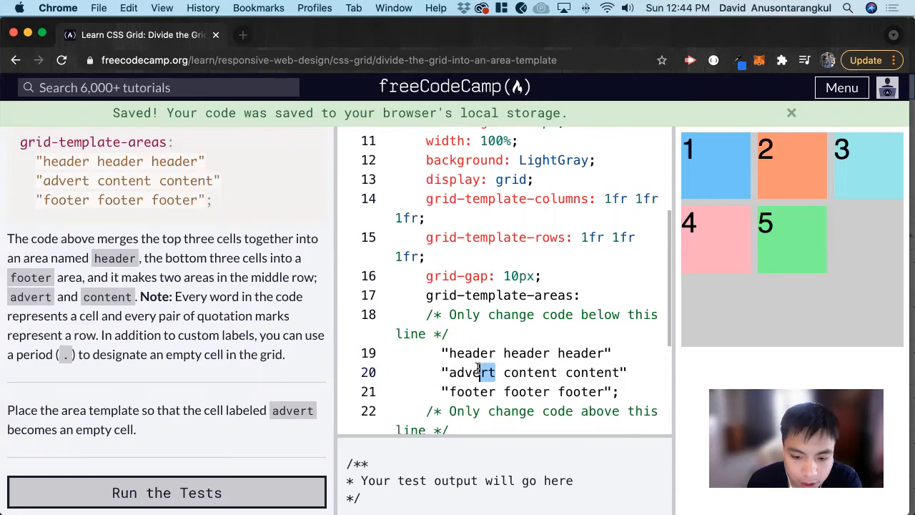
{"action": "double_click", "coordinate": [473, 372]}
{"action": "type", "text": "."}
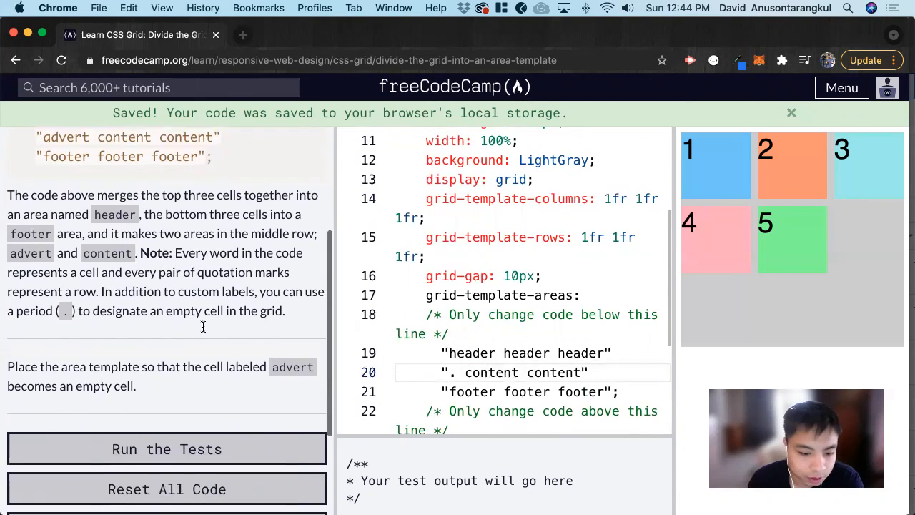
{"action": "left_click", "coordinate": [167, 450]}
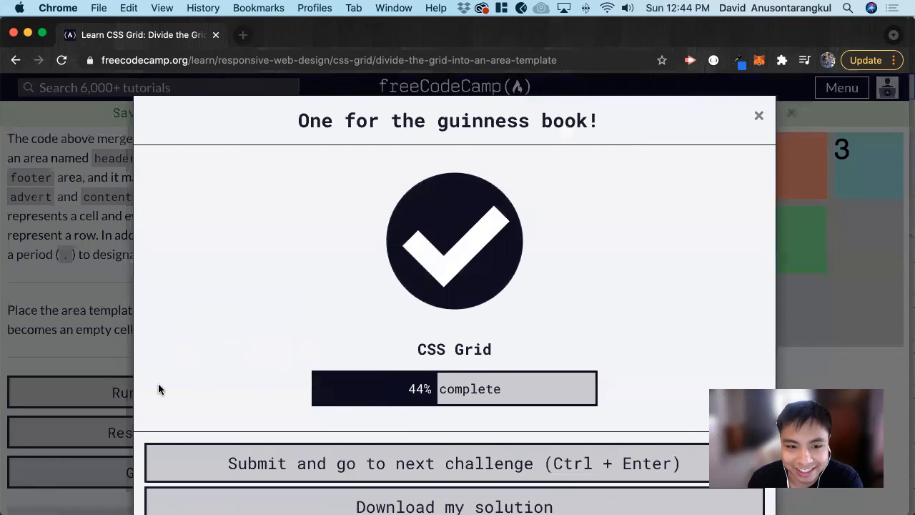